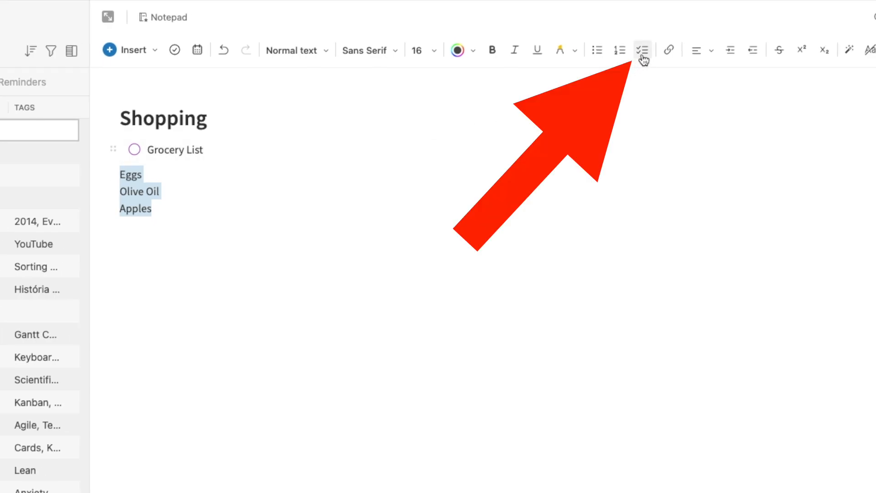
Make Eggs, Olive Oil and Apples a checklist, add a divider and a Home Center task with a checklist below.
click(642, 49)
text(---)
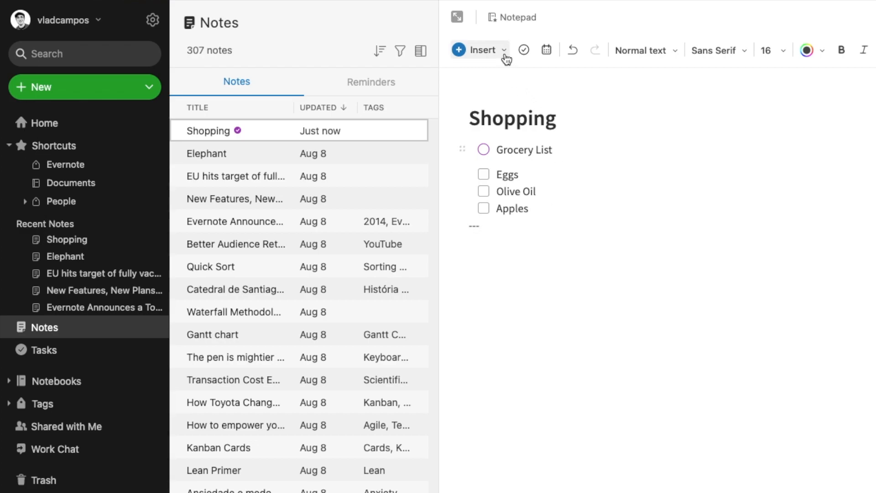
click(482, 49)
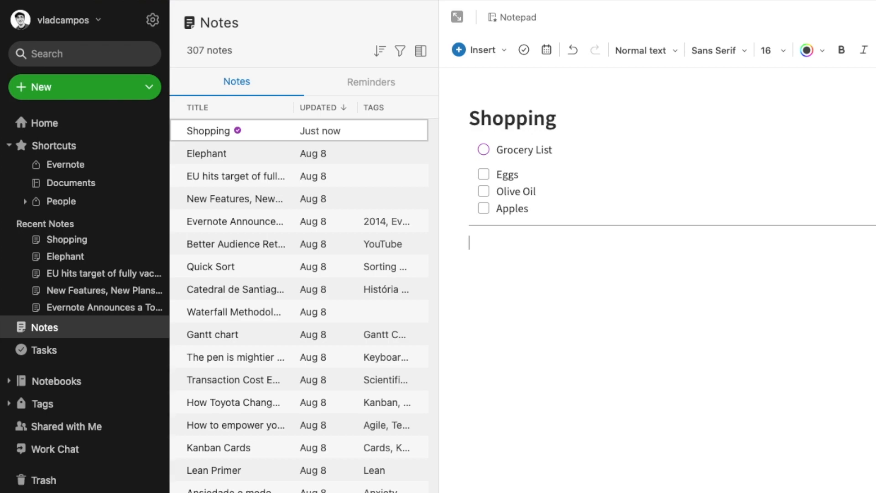
text(Home Center)
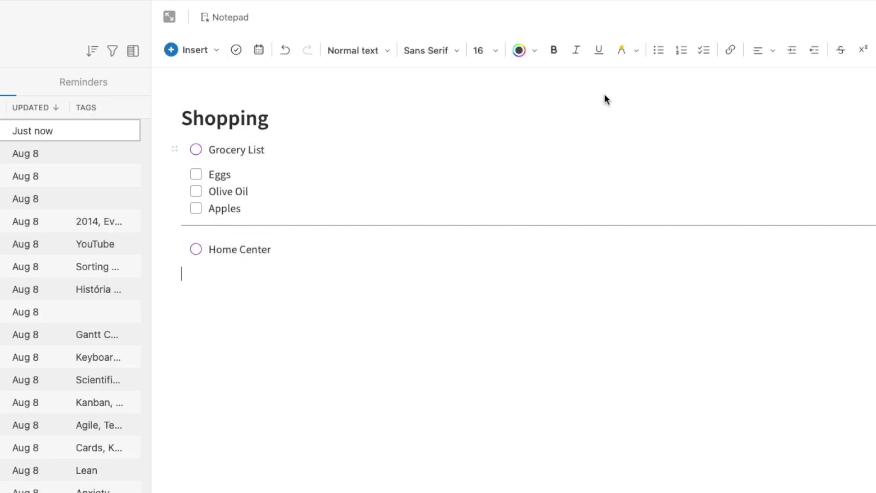
click(189, 49)
text(Wood)
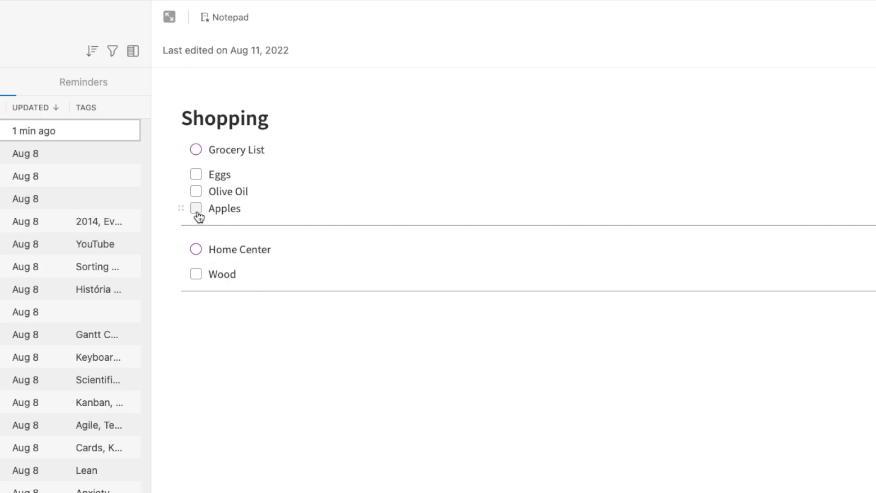
Tick Apples and Eggs, then complete the Grocery List task.
click(195, 173)
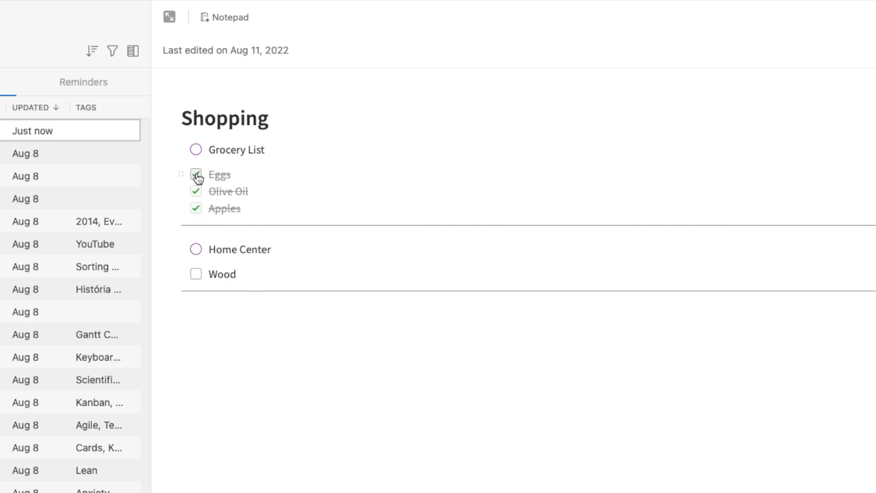
click(196, 173)
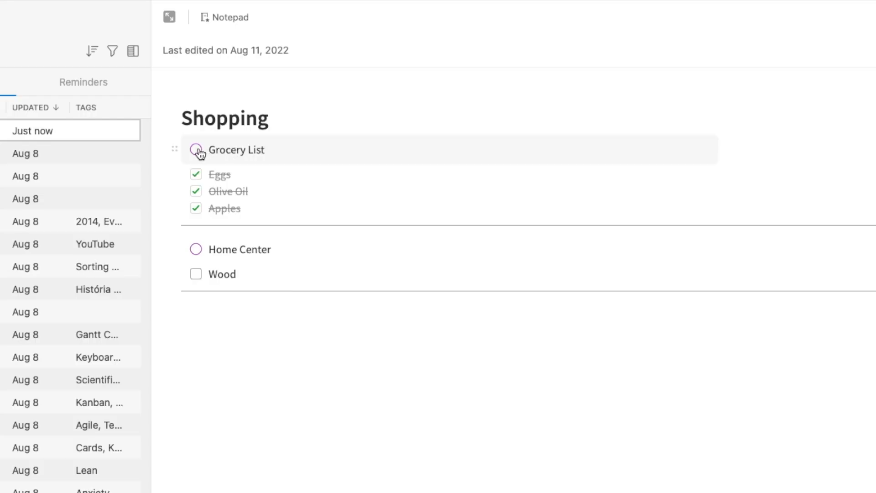
click(196, 149)
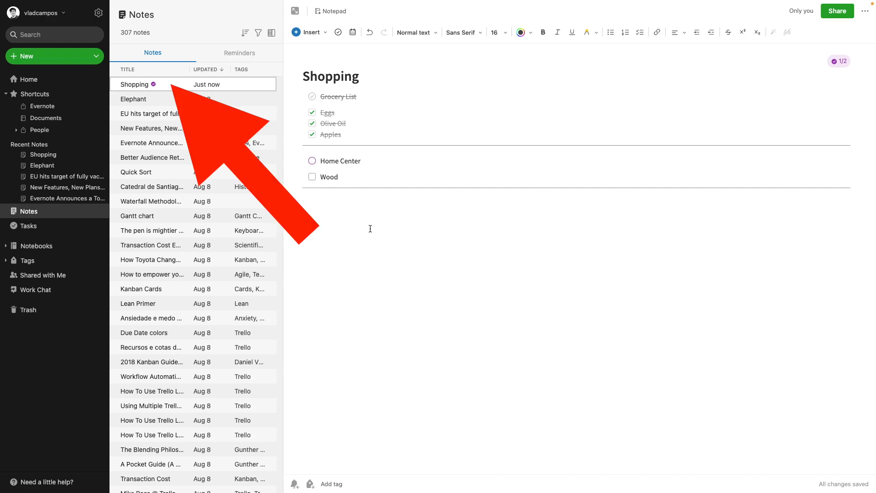
Add the Shopping note and YouTube notebook to Shortcuts and go to the YouTube notebook.
click(136, 84)
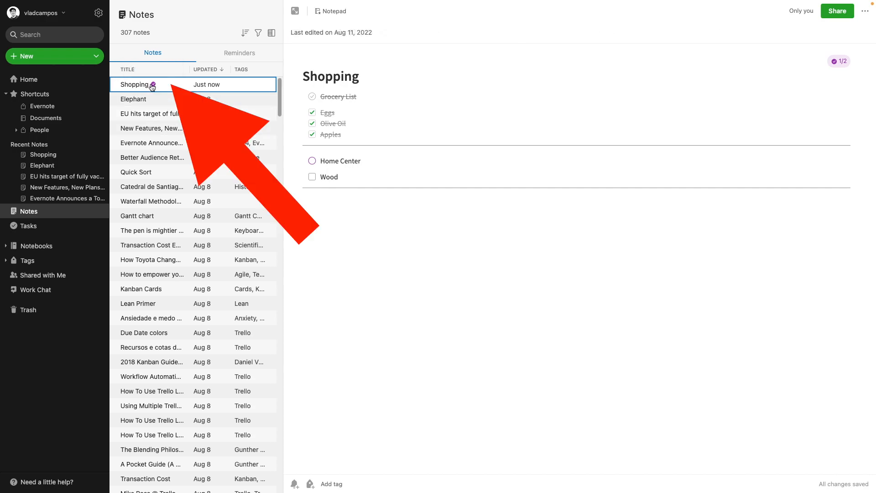
click(150, 87)
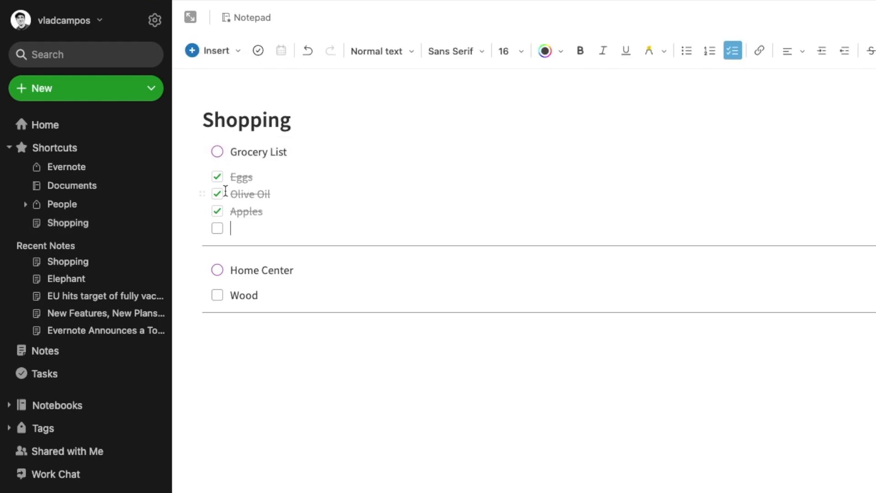
click(217, 194)
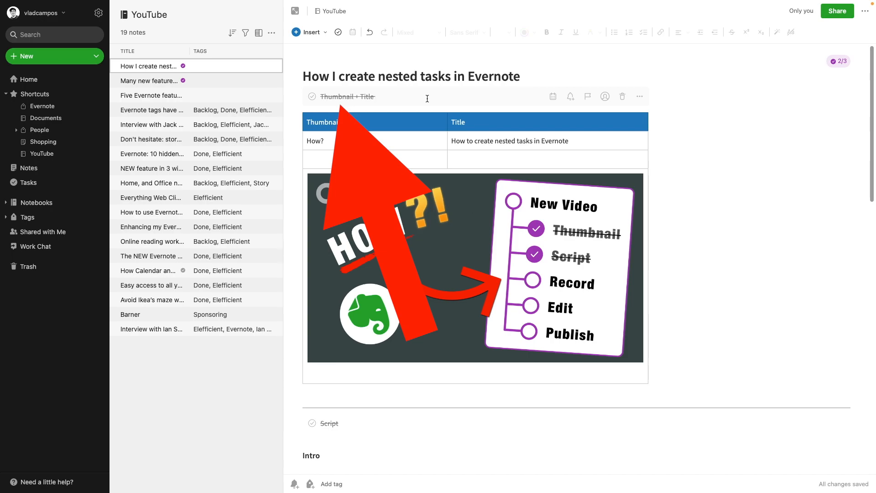
Scroll down the nested-tasks note to the Description task and complete it.
scroll(down, 3)
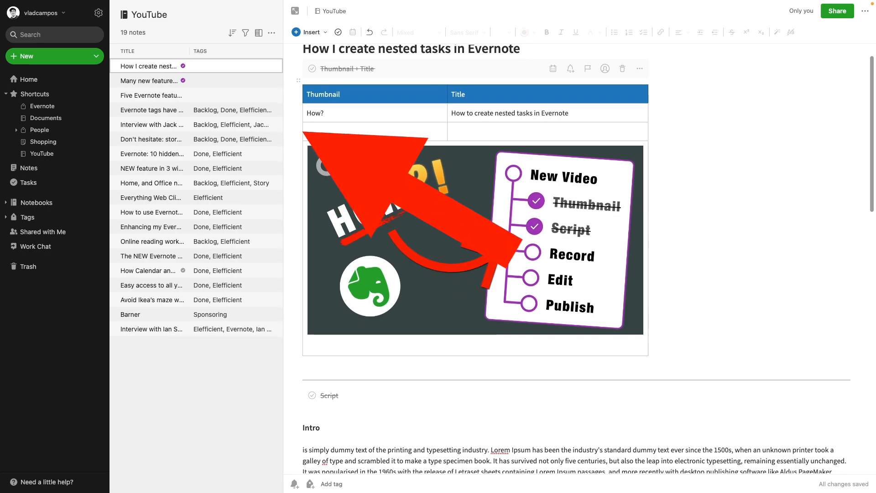
scroll(down, 3)
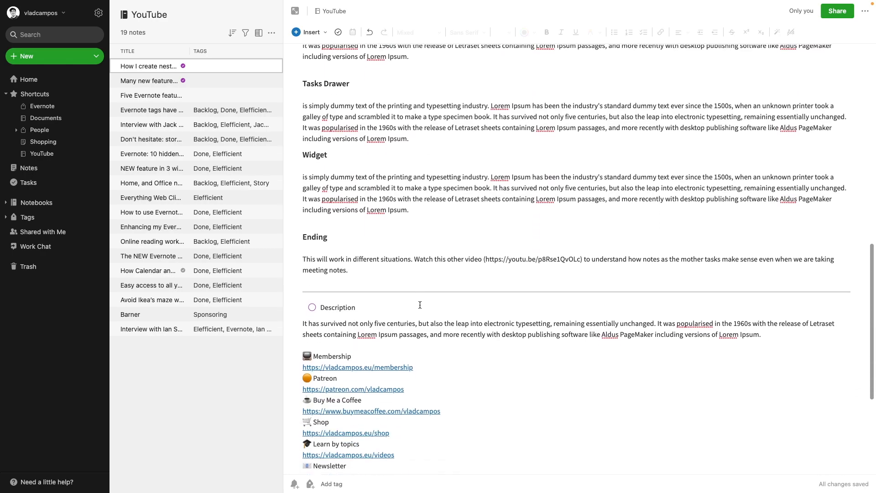
scroll(down, 3)
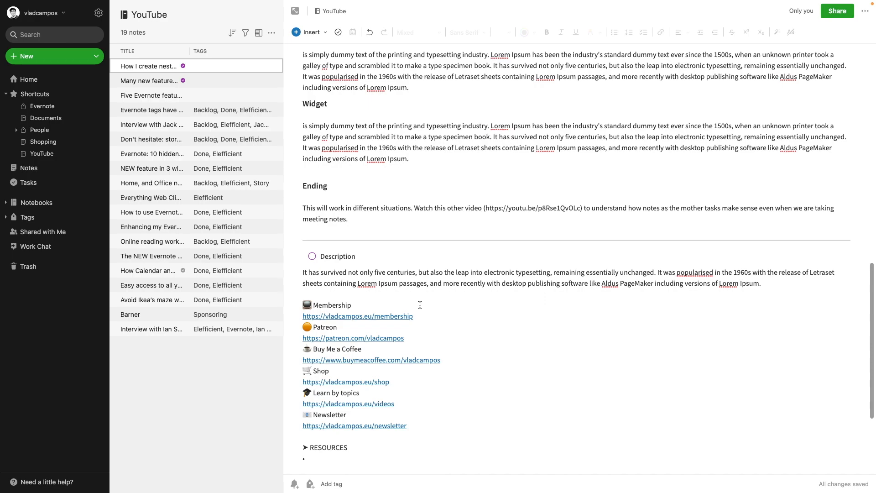
mouse_move(502, 324)
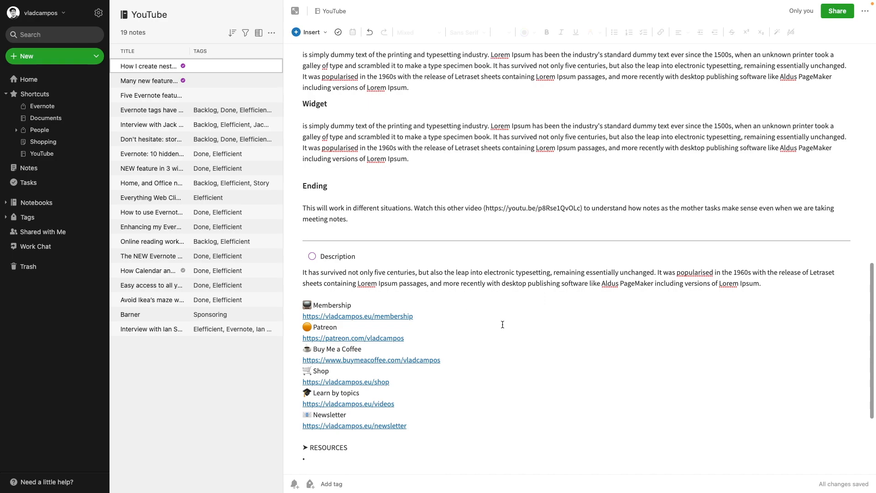
scroll(down, 3)
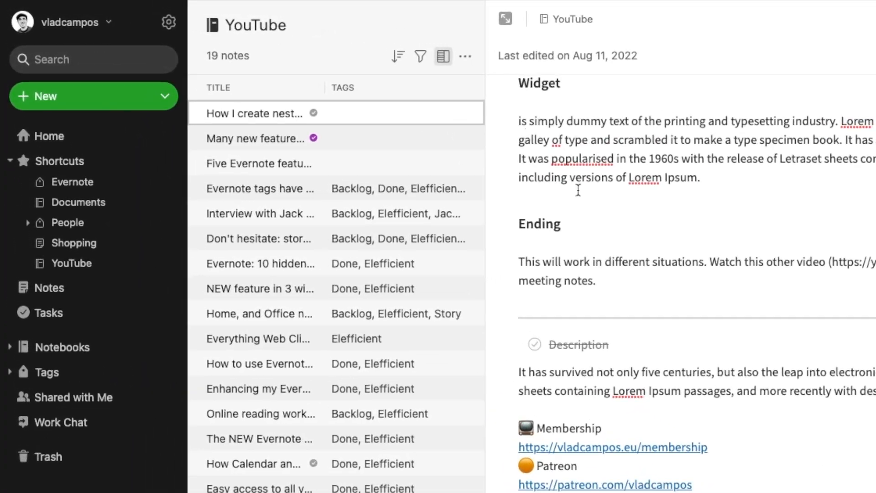
Switch the YouTube note list to Cards view and uncheck the Description task.
click(465, 56)
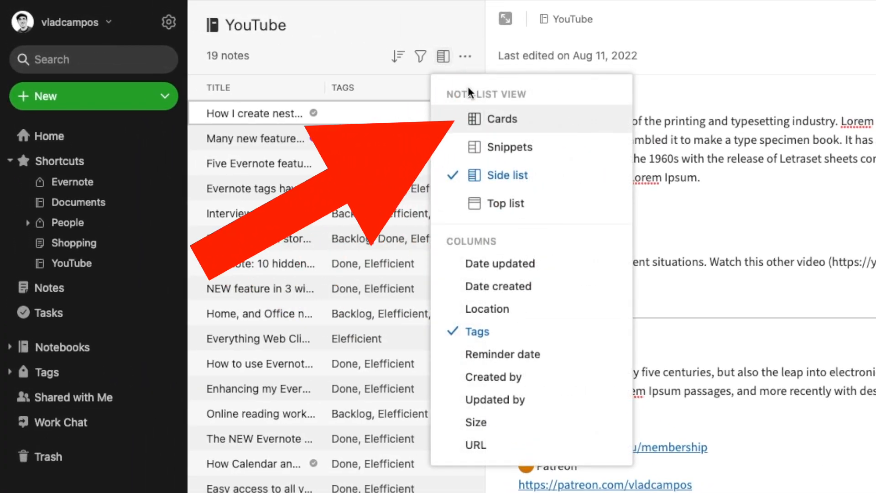
click(502, 119)
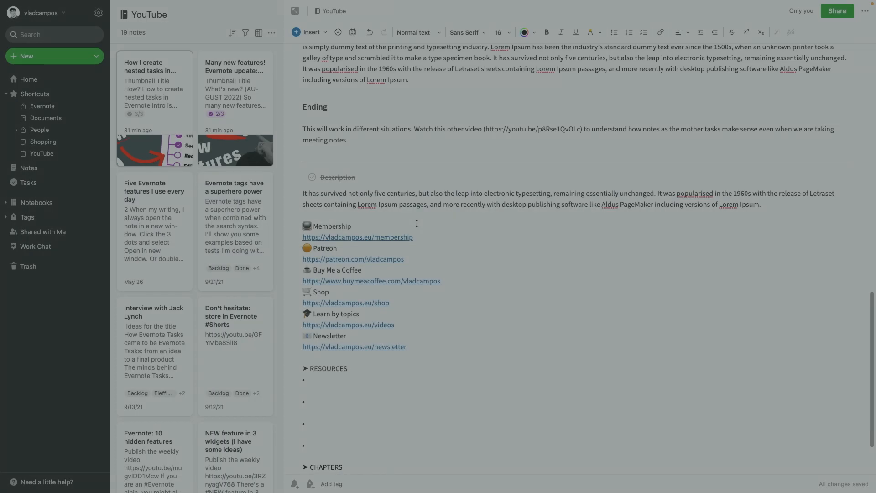
click(312, 177)
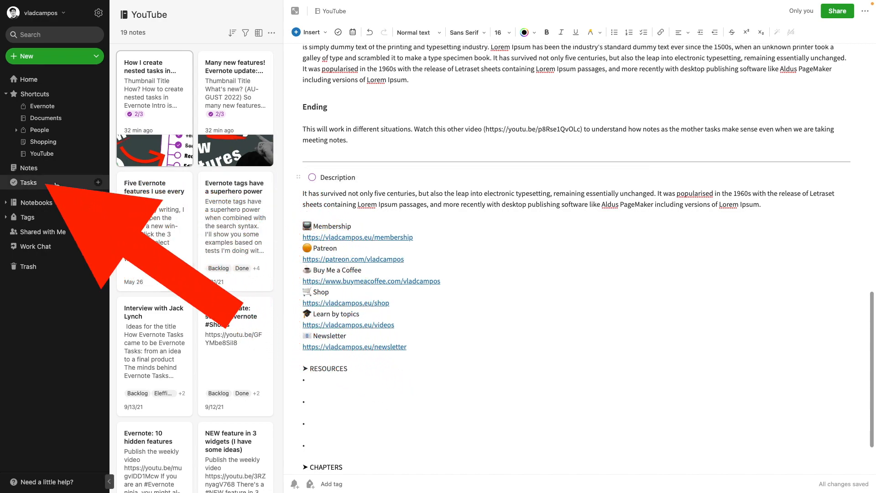
In Tasks, filter the Notes tab and sort it by Title, then return to the YouTube notebook.
click(29, 182)
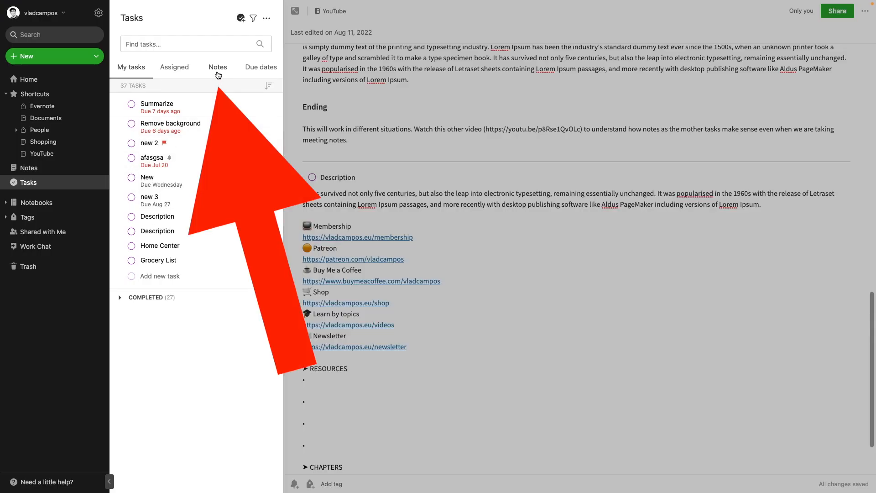
click(218, 66)
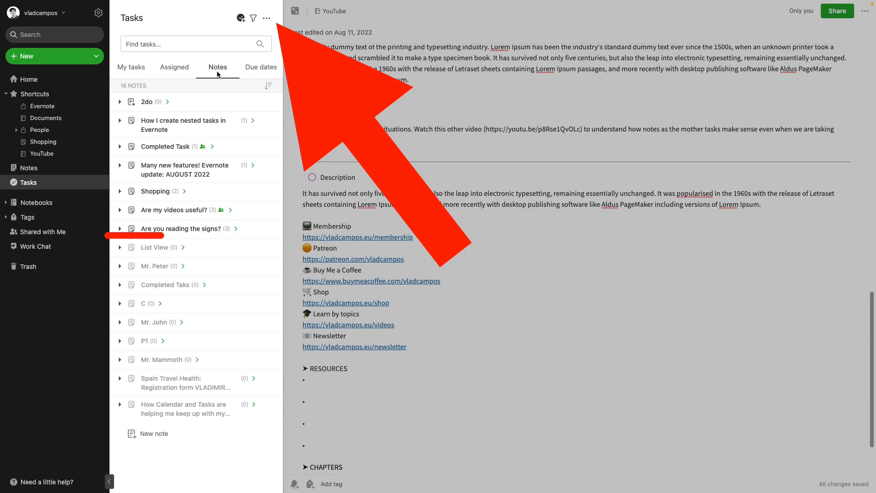
click(267, 18)
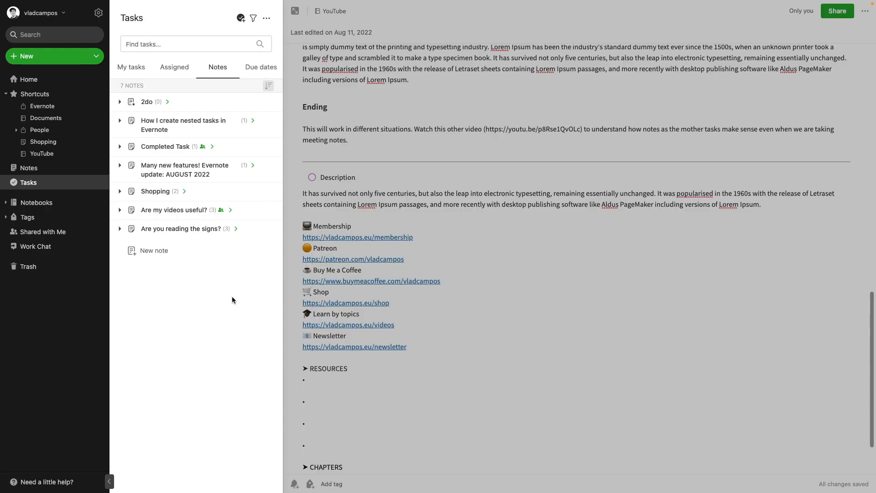
click(268, 86)
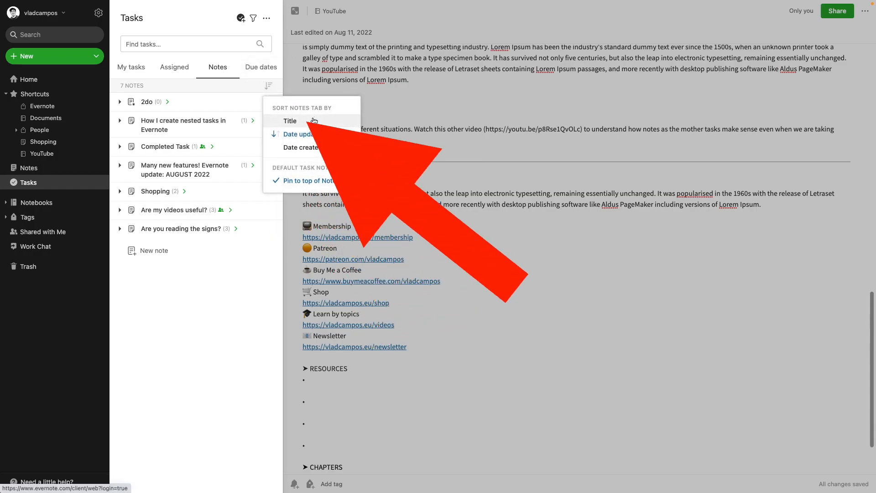
click(290, 121)
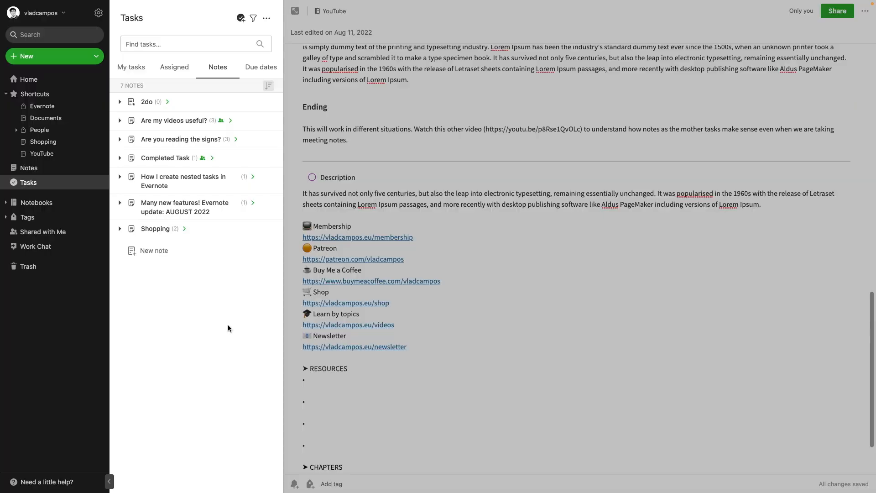
mouse_move(253, 303)
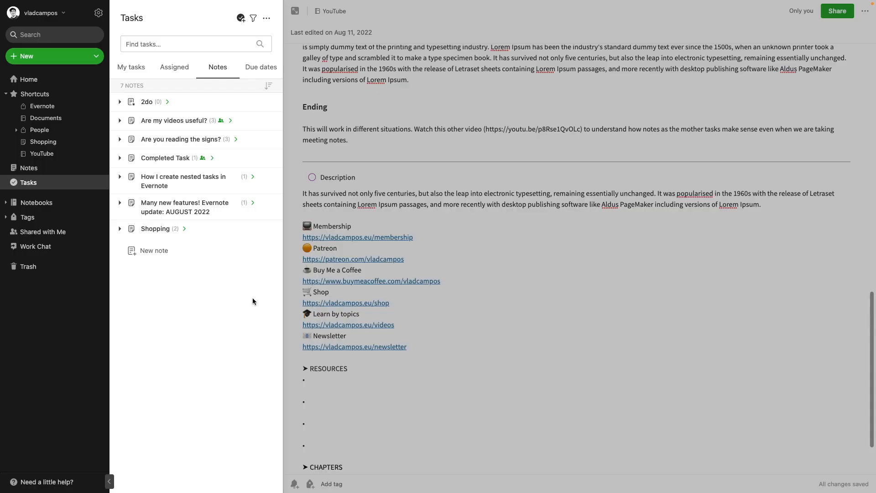
click(42, 154)
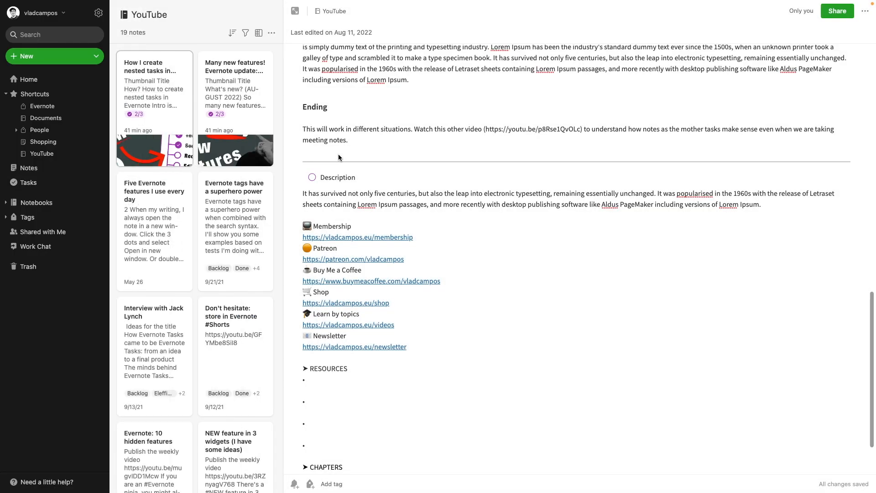
Insert a task named Edit above Description and flag it from the task toolbar.
click(337, 155)
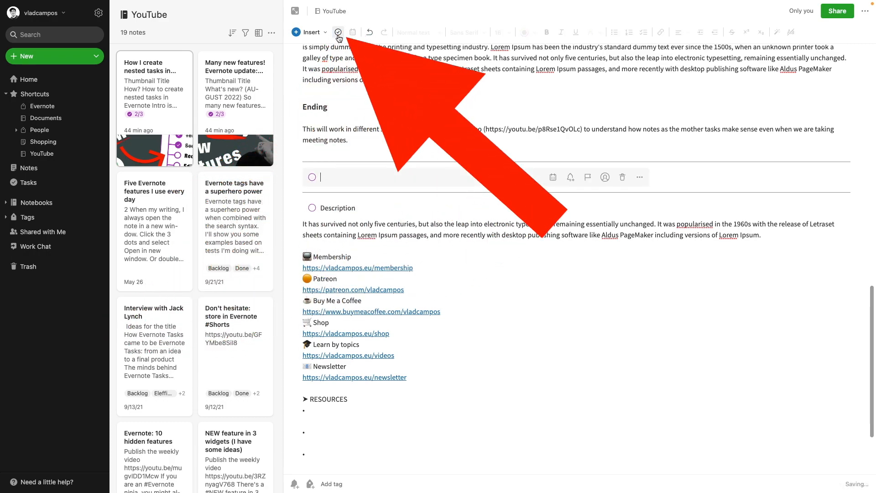
text(Edit)
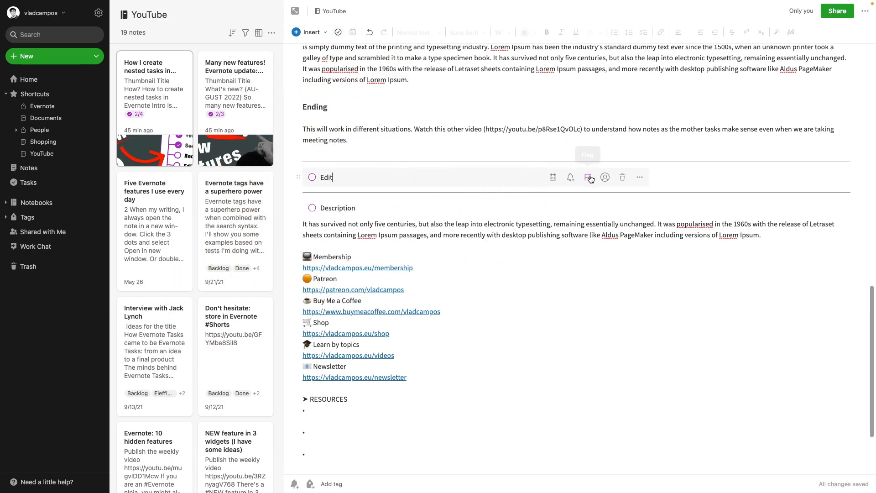
click(604, 177)
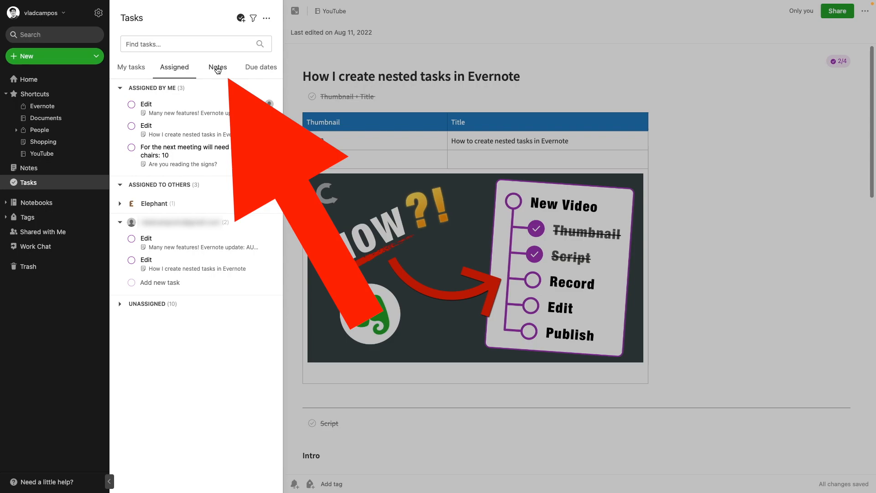
From the Notes tab of Tasks, reach the nested-tasks note's Description task, complete it and return to Tasks.
click(217, 67)
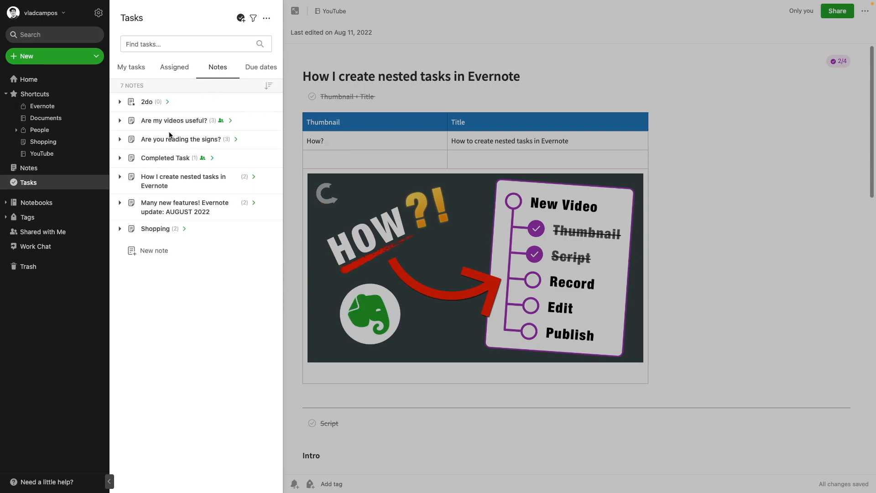
click(120, 176)
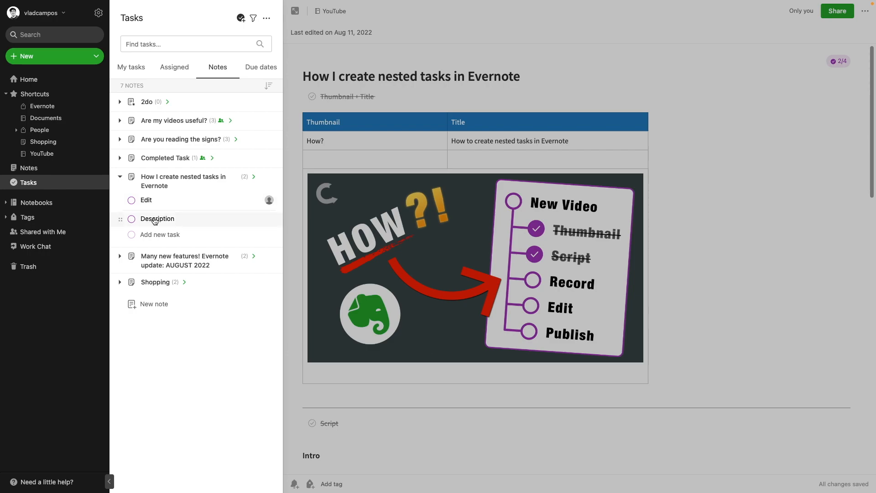
click(158, 218)
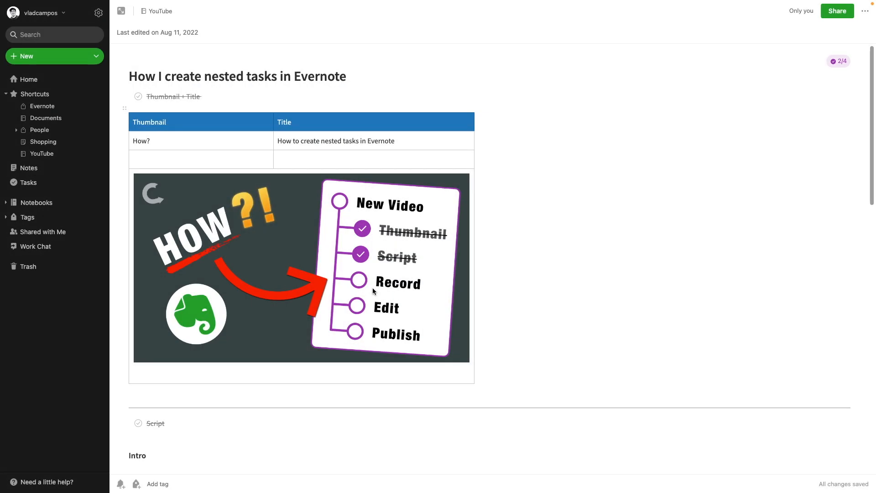
scroll(down, 3)
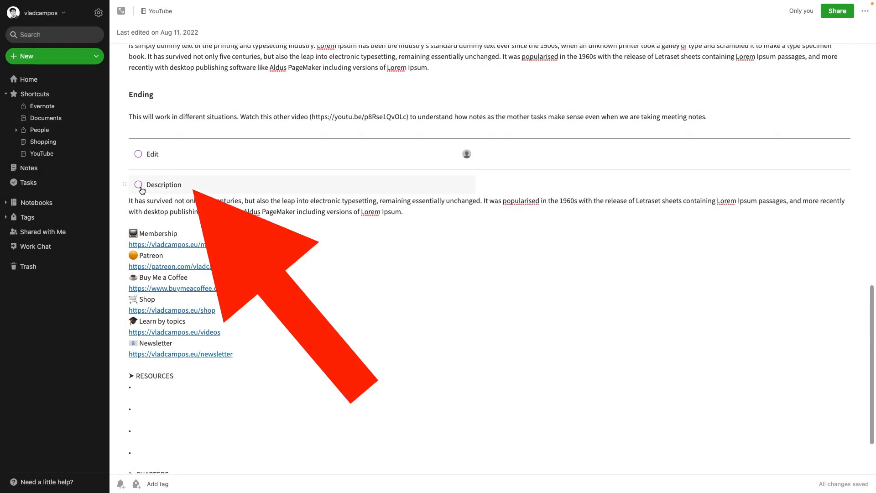
click(138, 184)
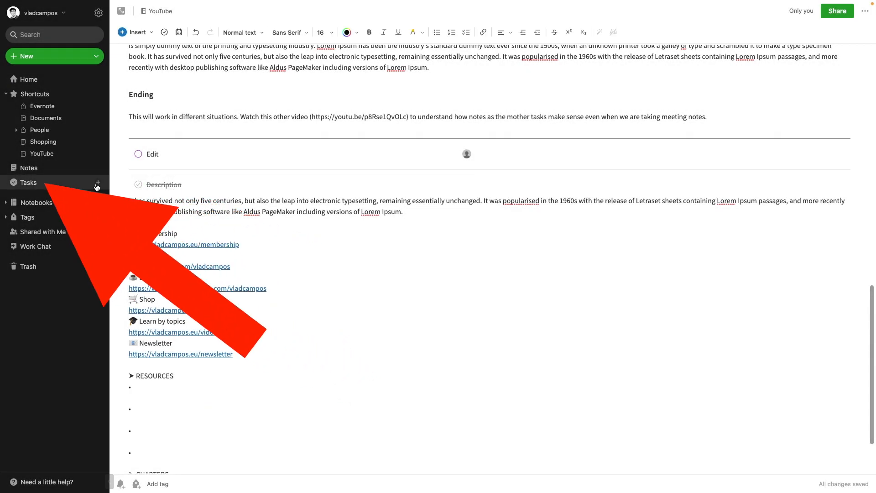
click(28, 183)
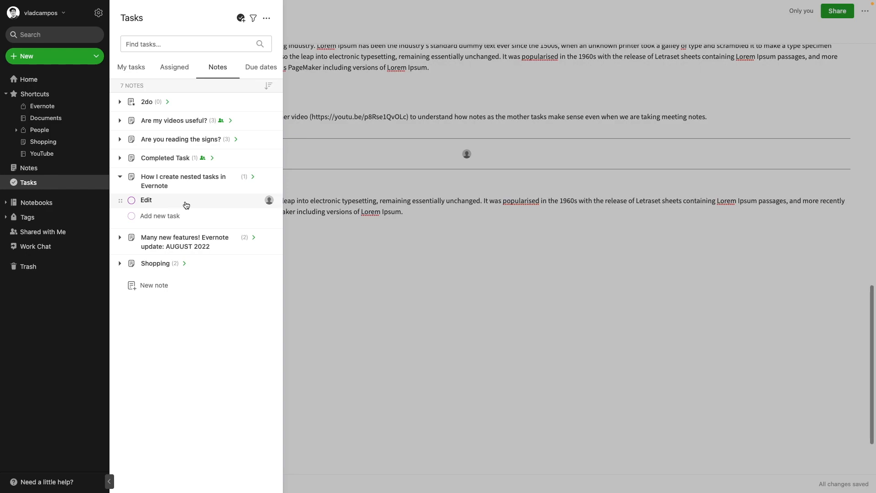
Expand the Evernote update note's tasks, jump to its Description task and check it off.
click(119, 237)
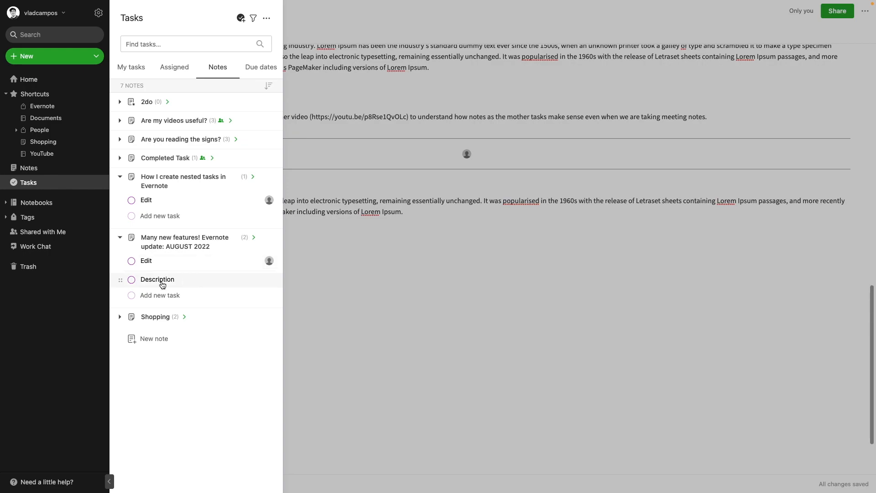
click(157, 279)
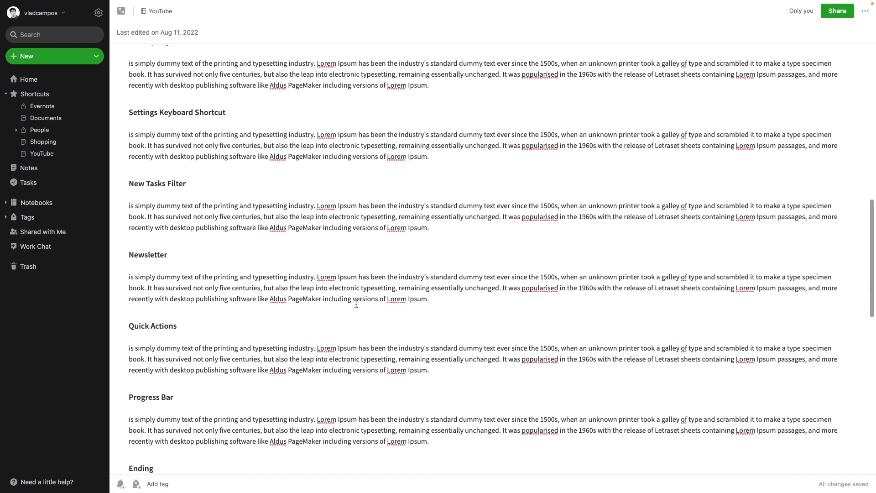
scroll(down, 3)
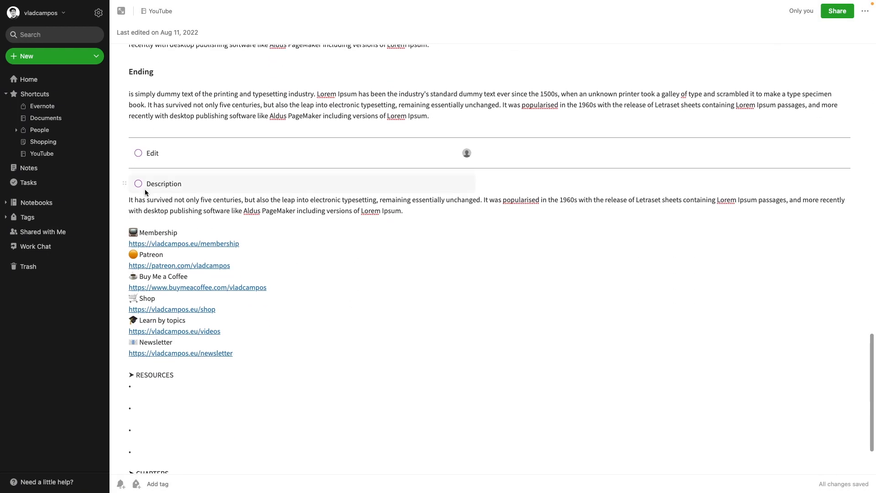
click(138, 183)
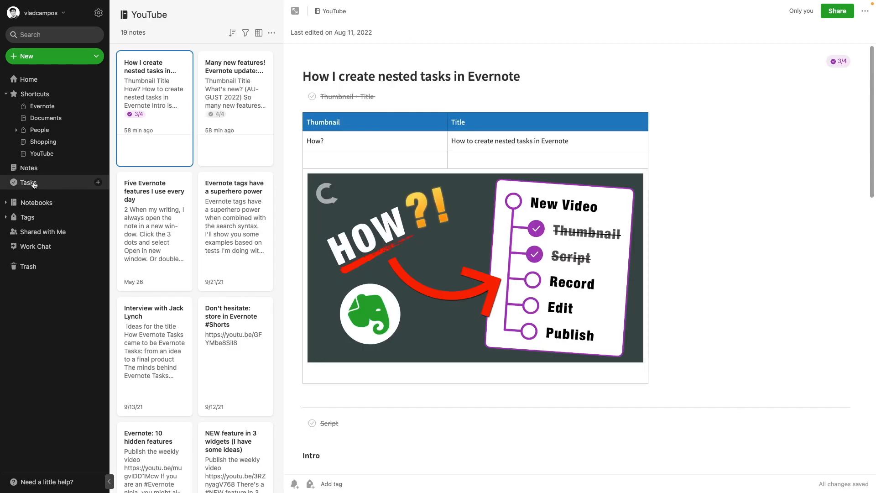
Go to the AUGUST 2022 'Many new features' update note with Edit and Description completed.
click(28, 182)
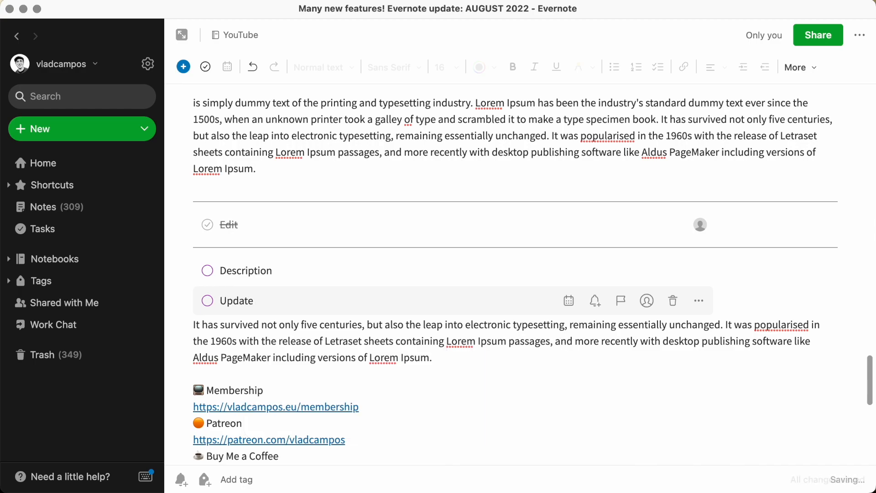
text(members a)
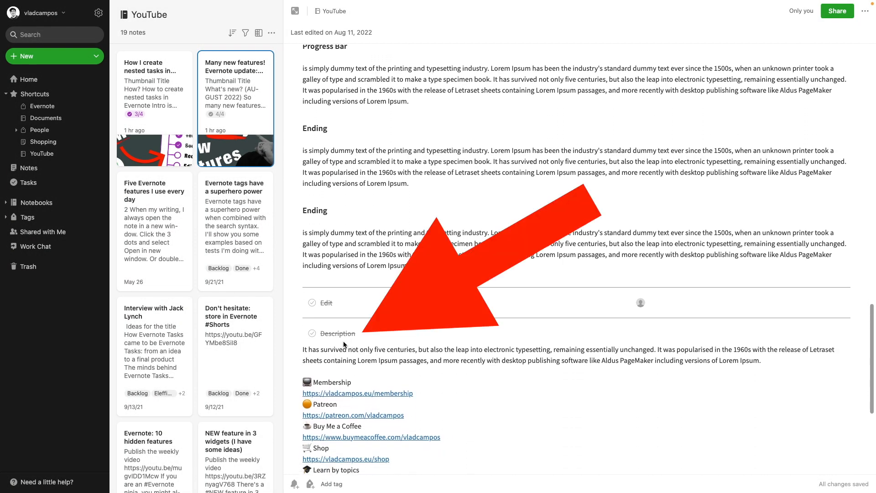
Mark the Description task as not done and return to the full Notes list with filters shown.
click(442, 403)
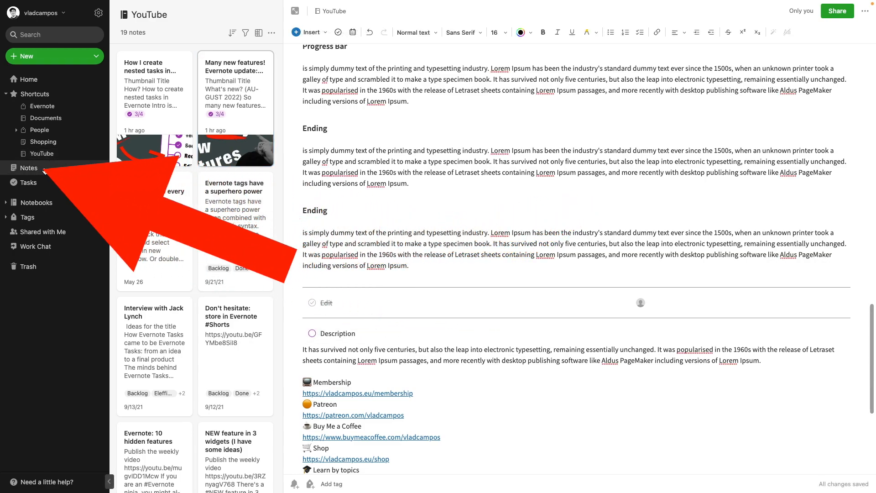
click(29, 168)
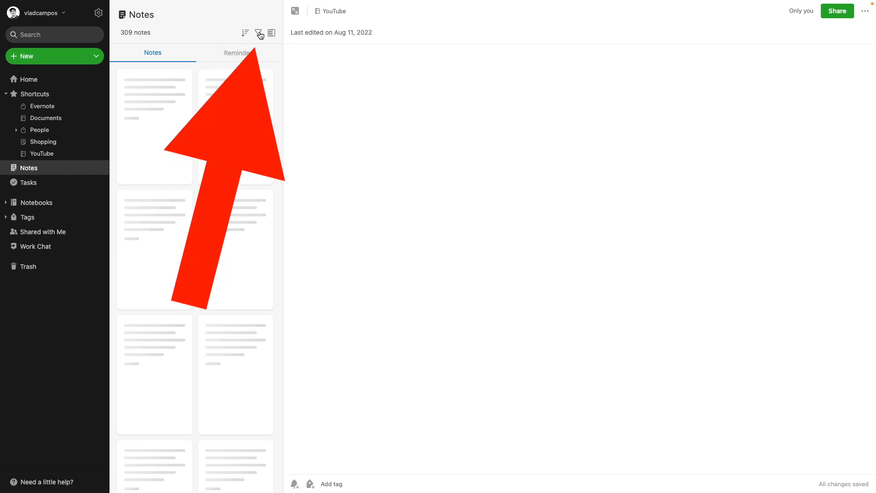
click(258, 33)
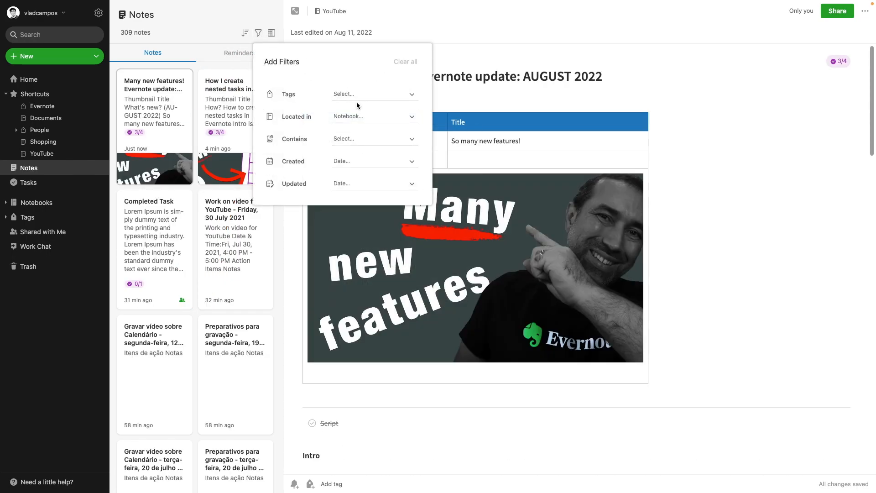
Filter notes to Located in YouTube and Contains Tasks: not completed.
text(you)
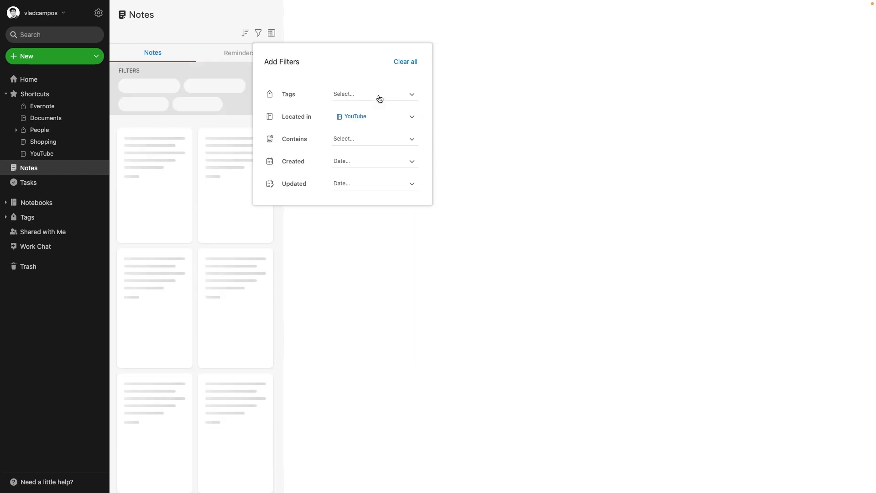
click(373, 139)
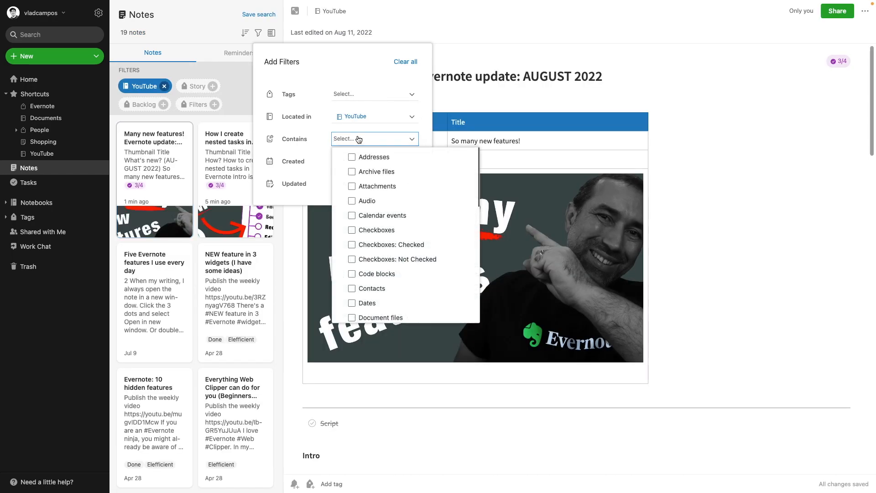
text(tas)
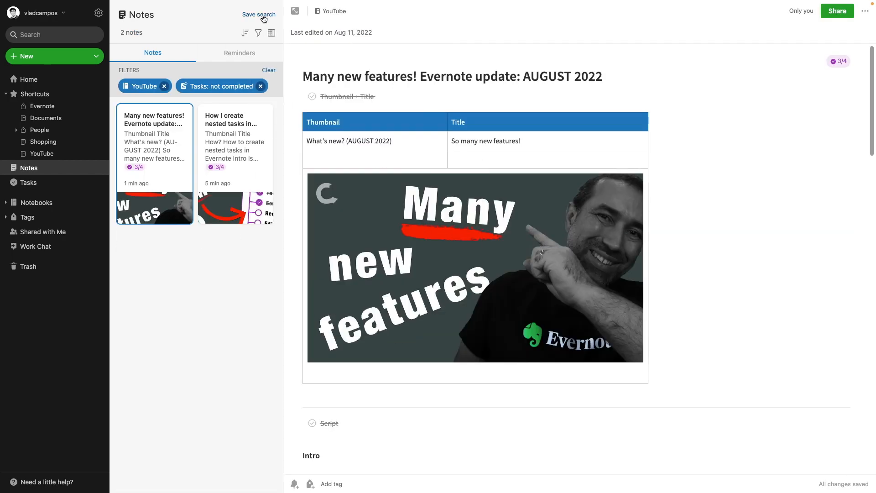
Save the current filters as a search named 'Next Videos', added to Shortcuts.
click(258, 14)
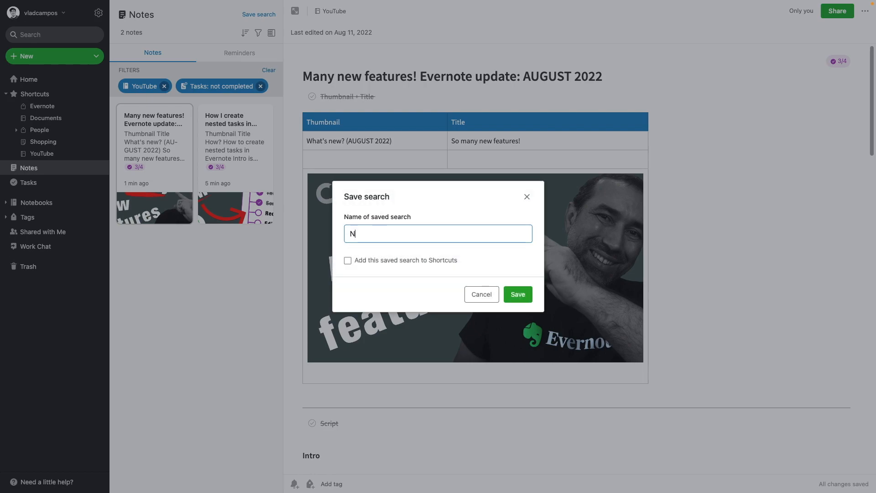
text(ext Videos)
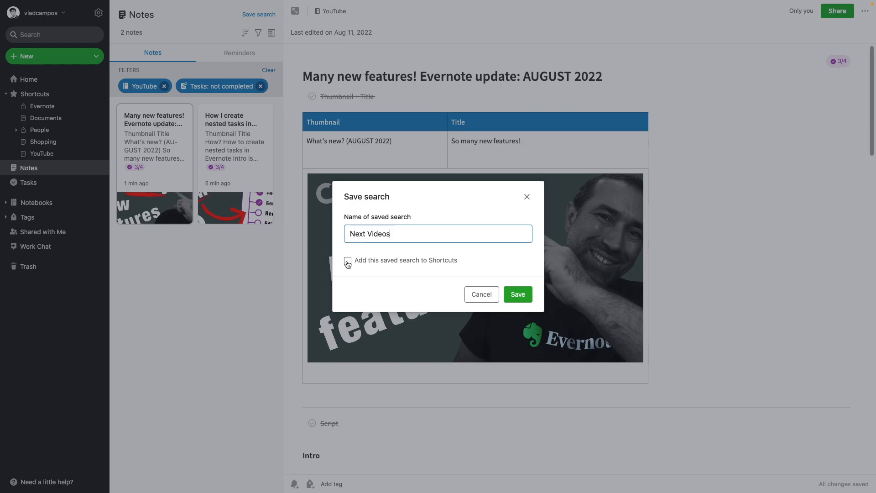
click(347, 260)
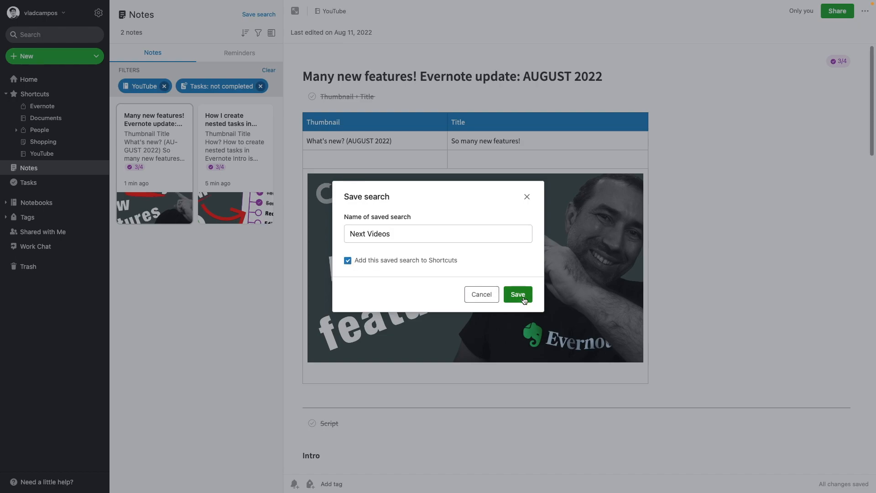
click(517, 295)
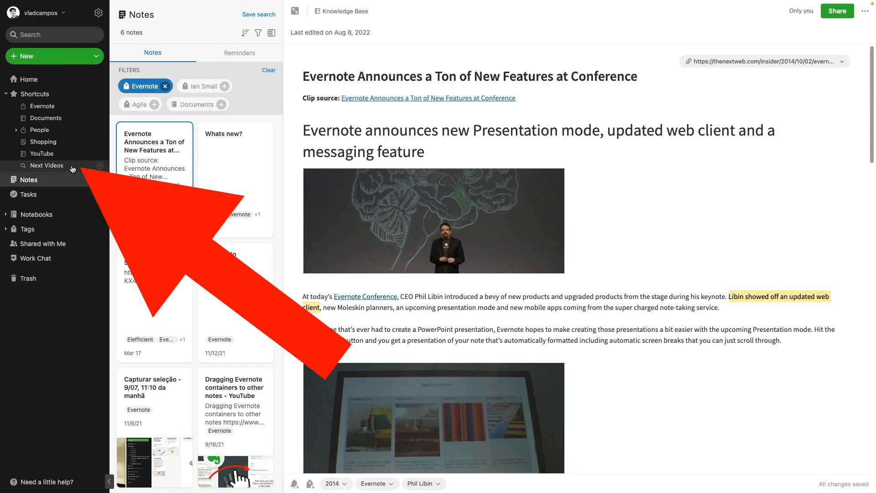
Run the Next Videos shortcut, browse its two notes, then go to Home customization.
click(46, 165)
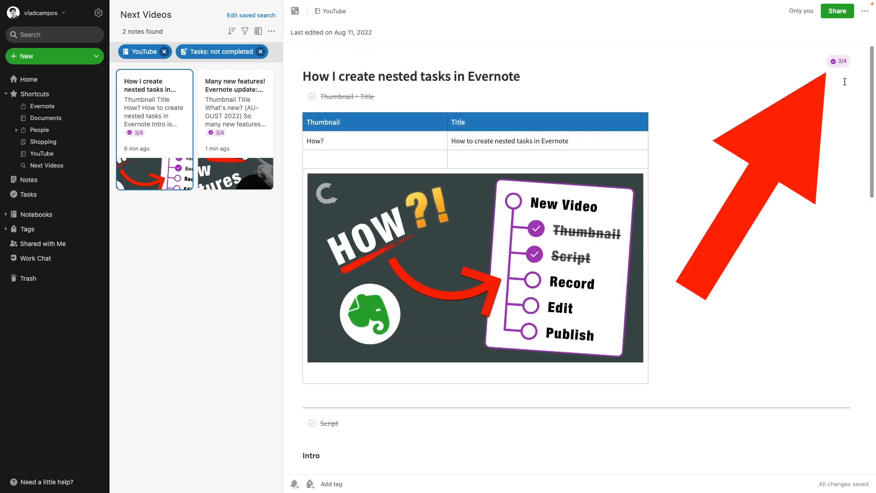
scroll(down, 3)
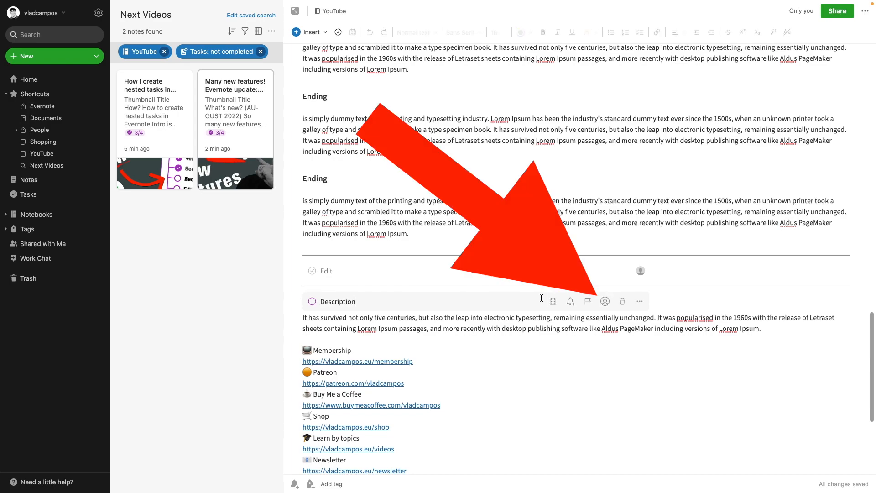
mouse_move(604, 302)
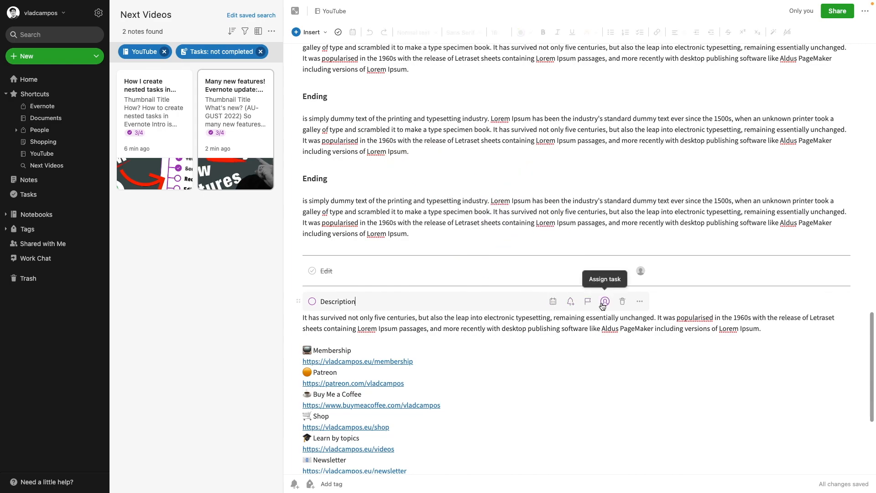
mouse_move(233, 132)
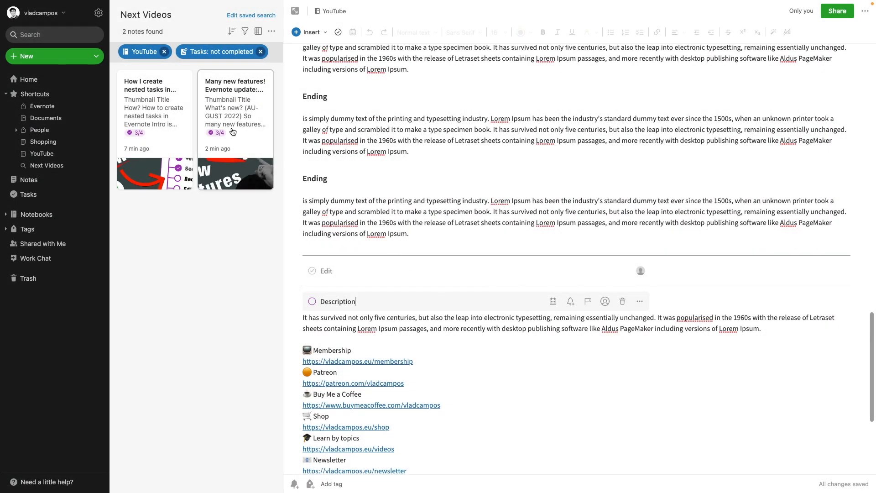
click(28, 79)
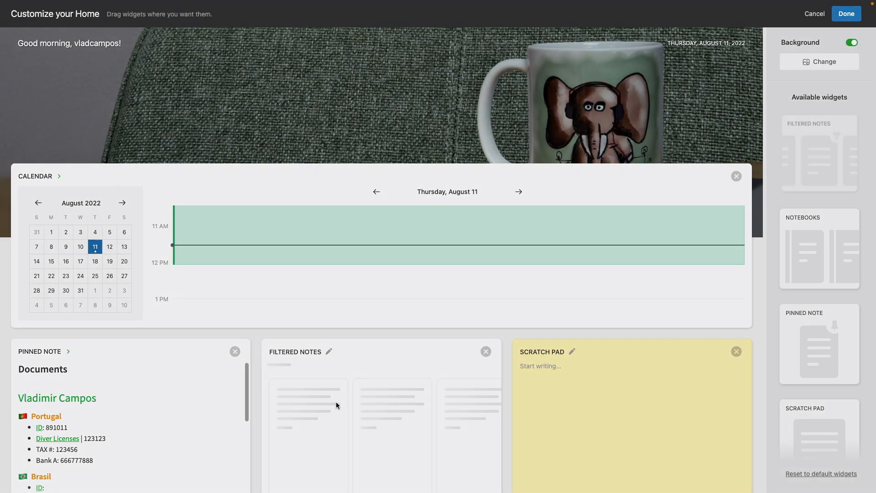
Set the Filtered Notes widget to apply the Next Videos saved search and confirm.
click(328, 351)
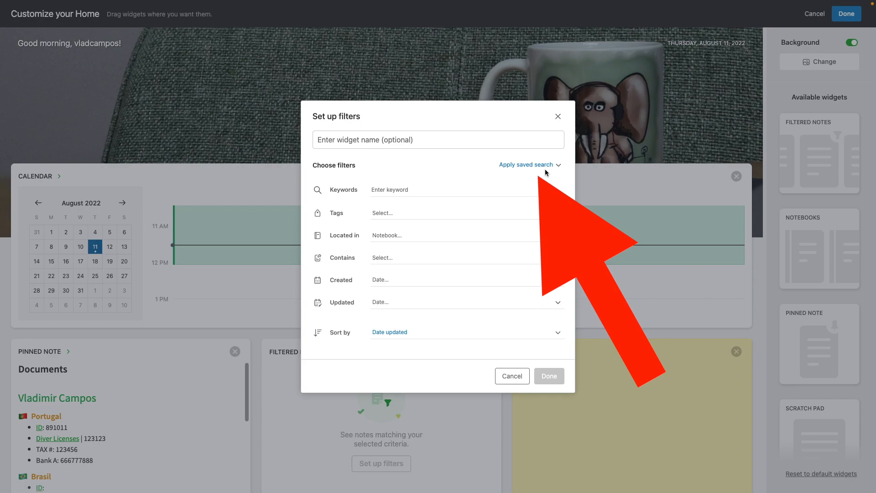
click(526, 165)
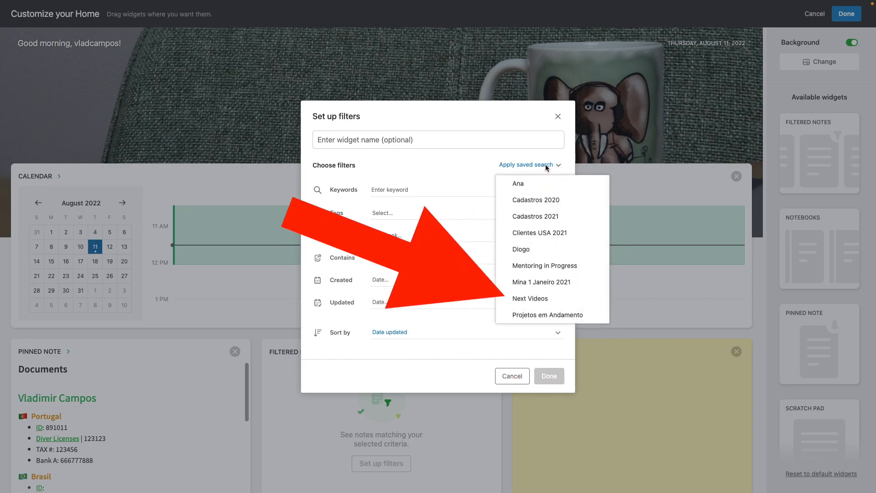
mouse_move(530, 297)
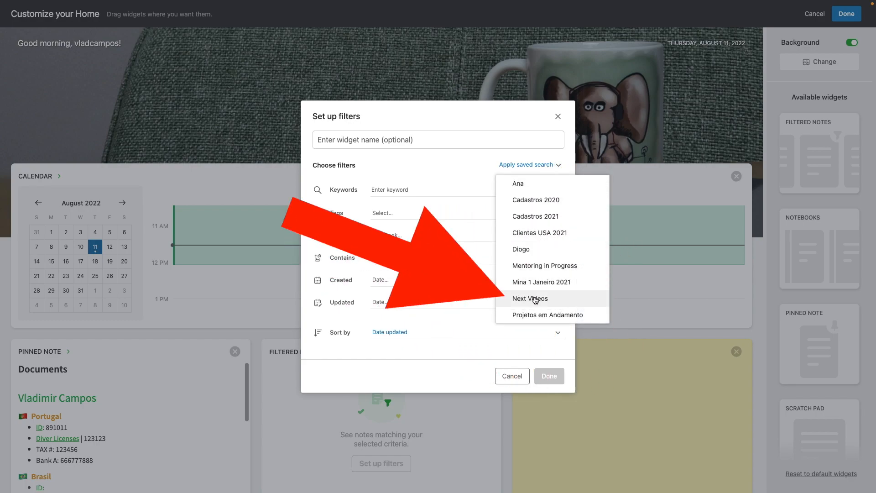
click(530, 299)
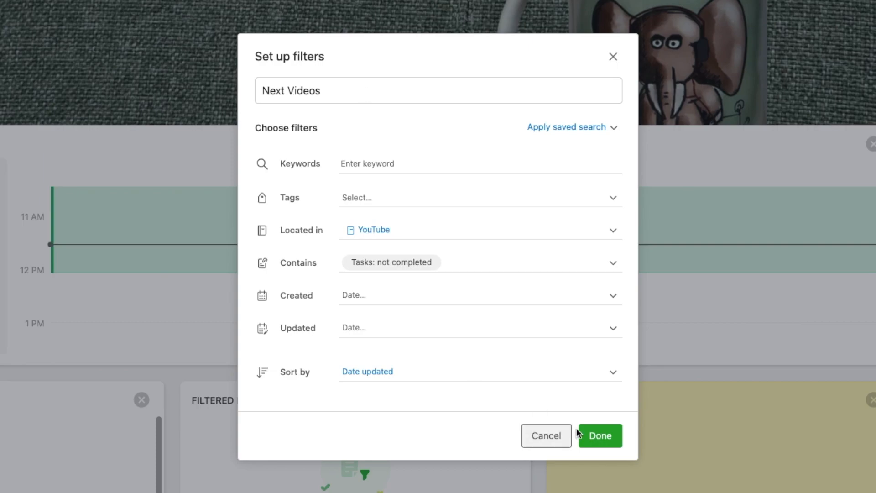
click(600, 435)
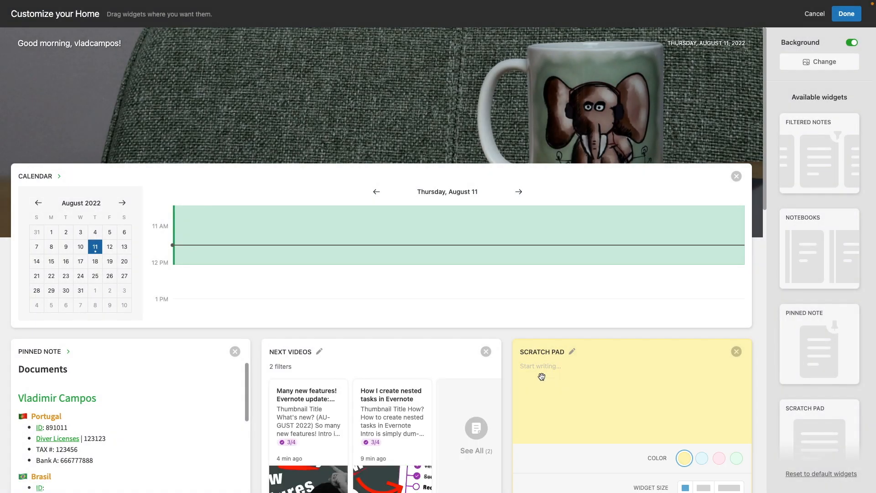
scroll(down, 3)
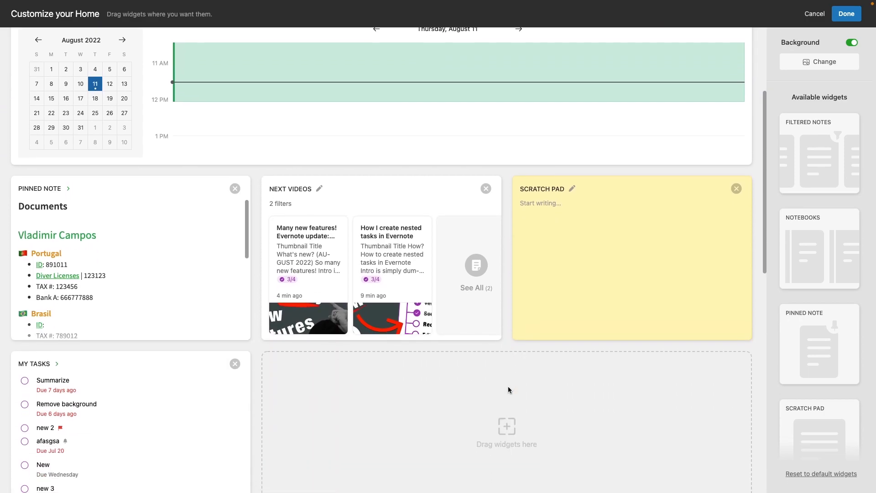